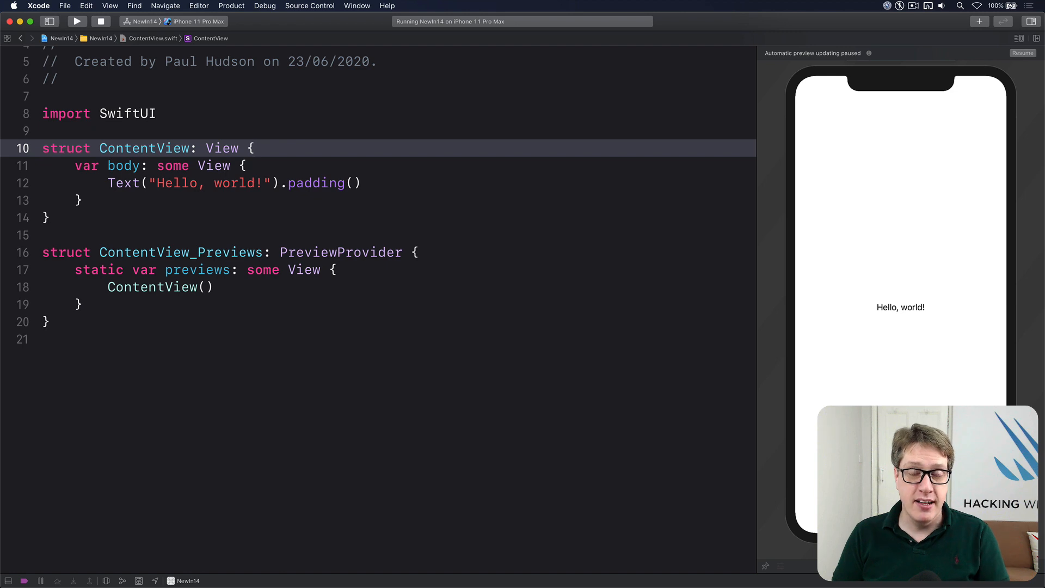
Step: Replace the Hello, world Text with ScrollView { LazyVStack { ForEach(1...1000, id: \.self) { value in Text("Row \(value)") } } }
left_click(254, 147)
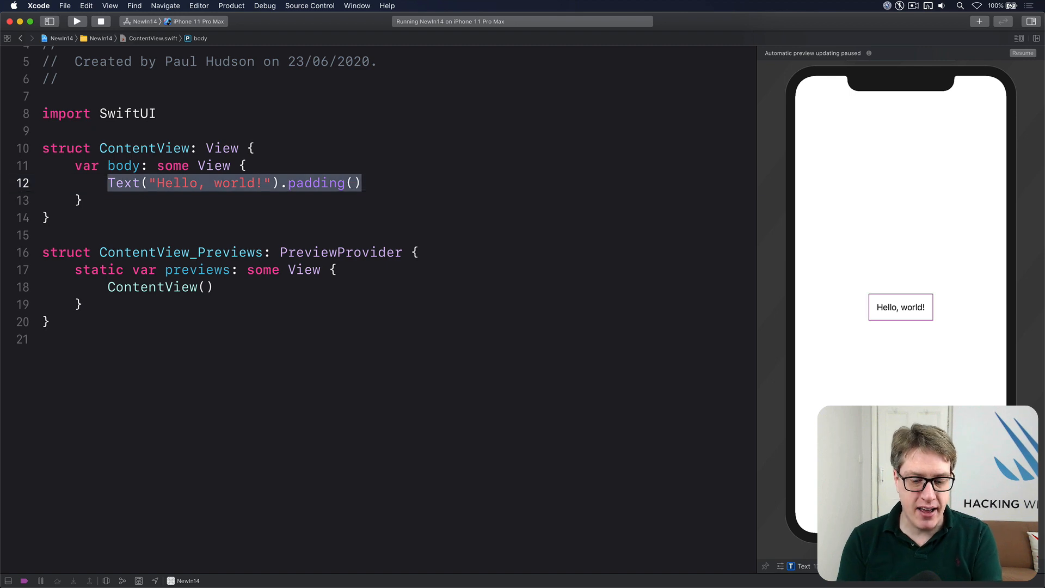
type("ScrollView")
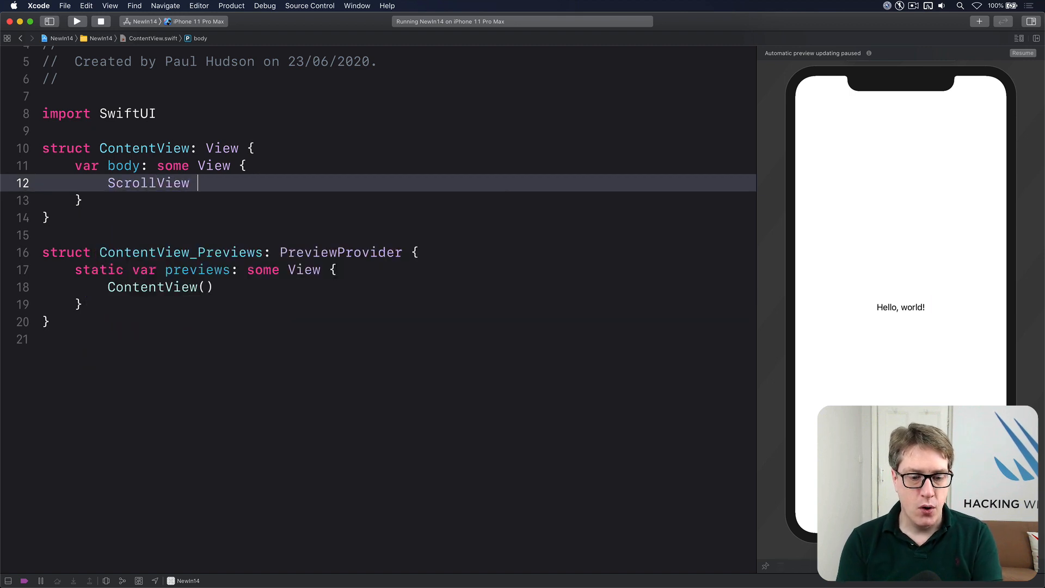
type("LazyVStack {")
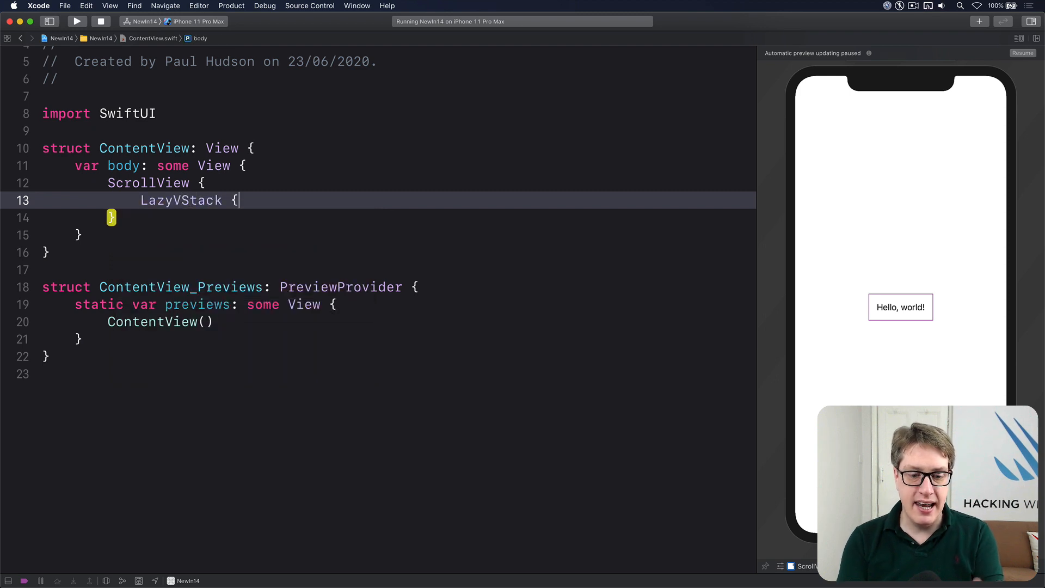
type("ForEach(1....")
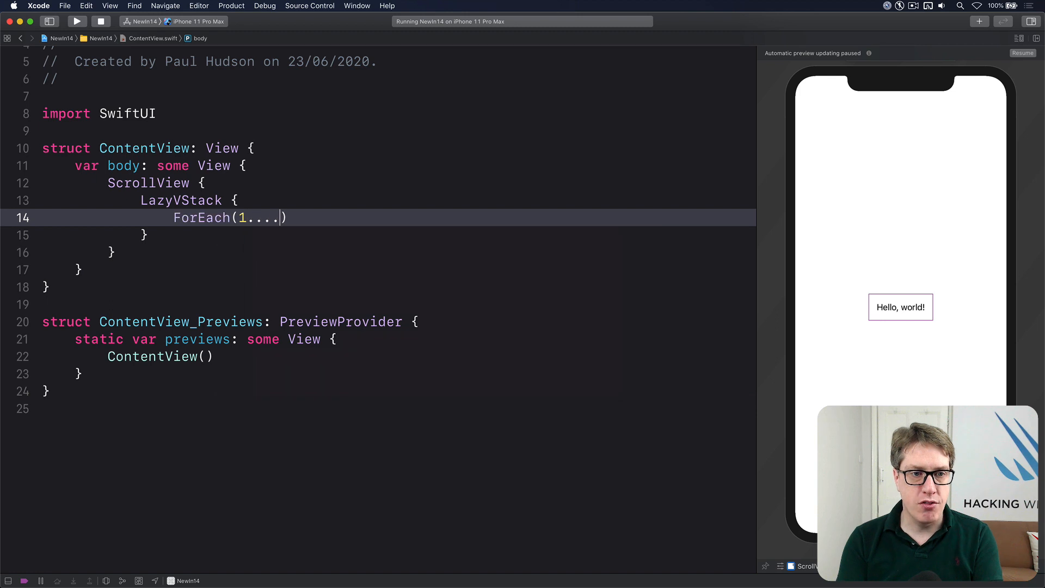
type("000,")
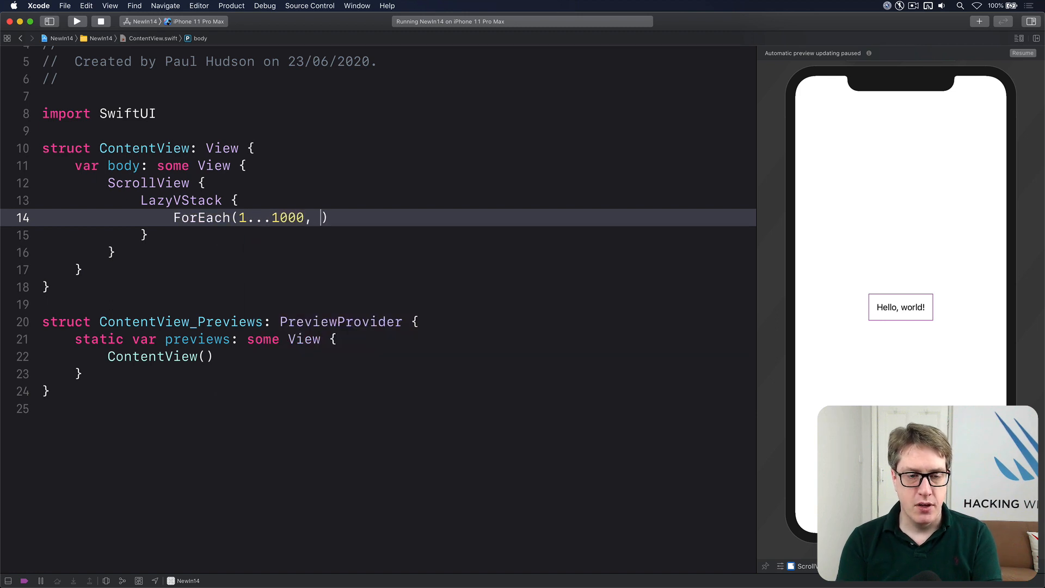
type("id: \\.self")
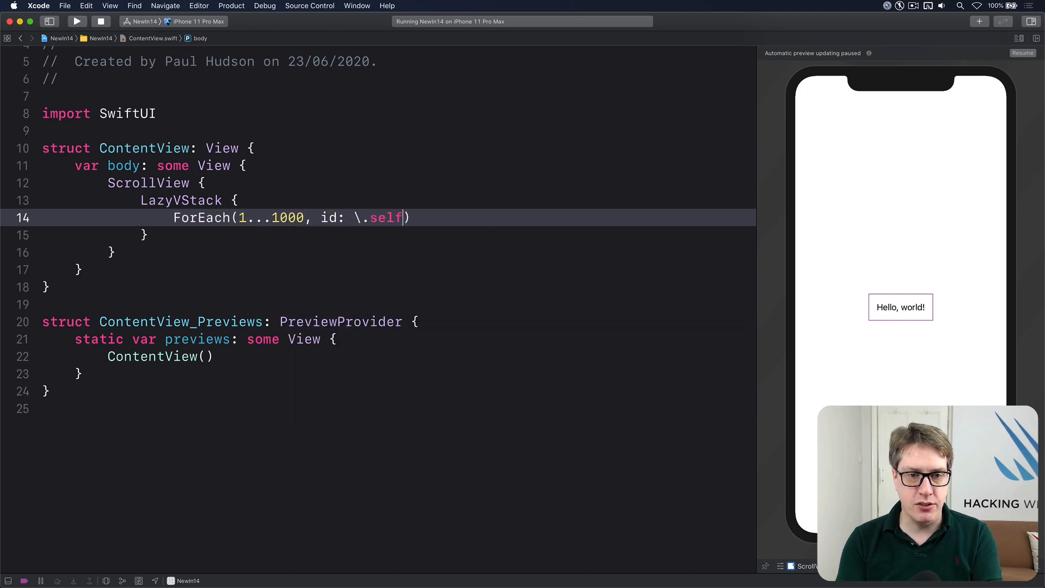
type("{ value in")
type("Text(\"Row \\")
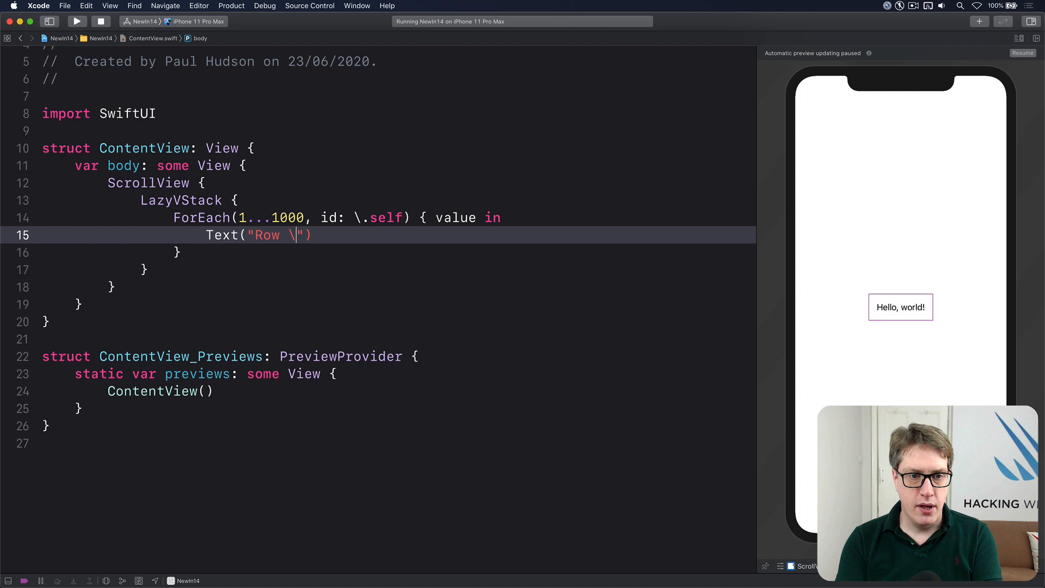
type("(value)")
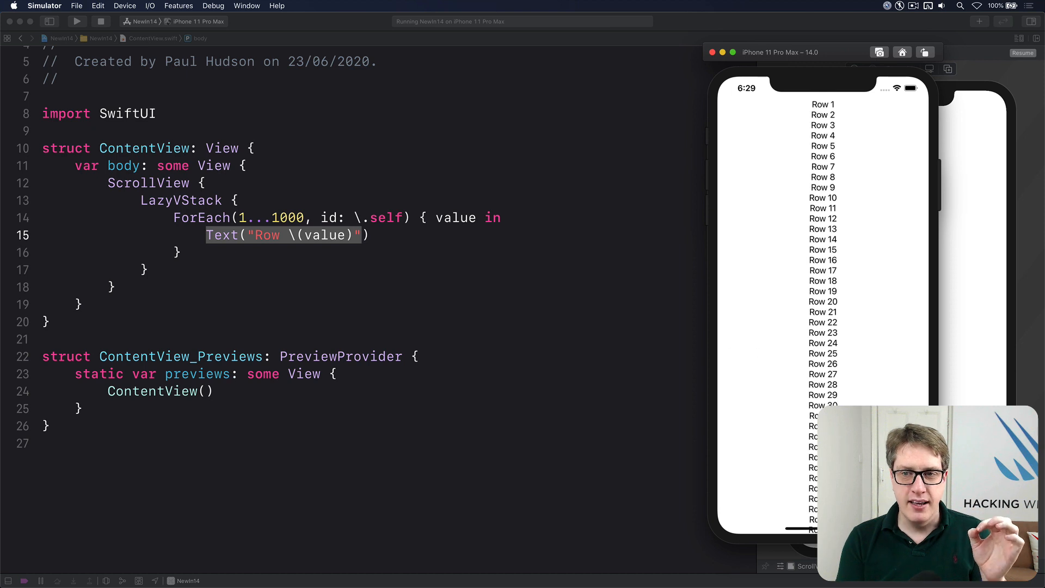
Step: Scroll the lazily loaded list in the Simulator down well past Row 500
scroll("down", 3)
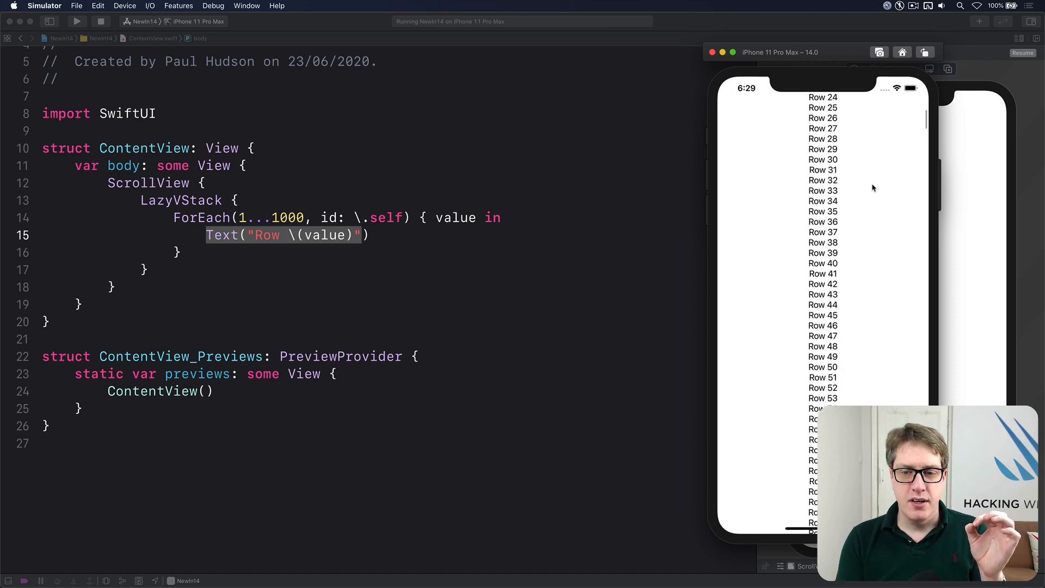
scroll("down", 3)
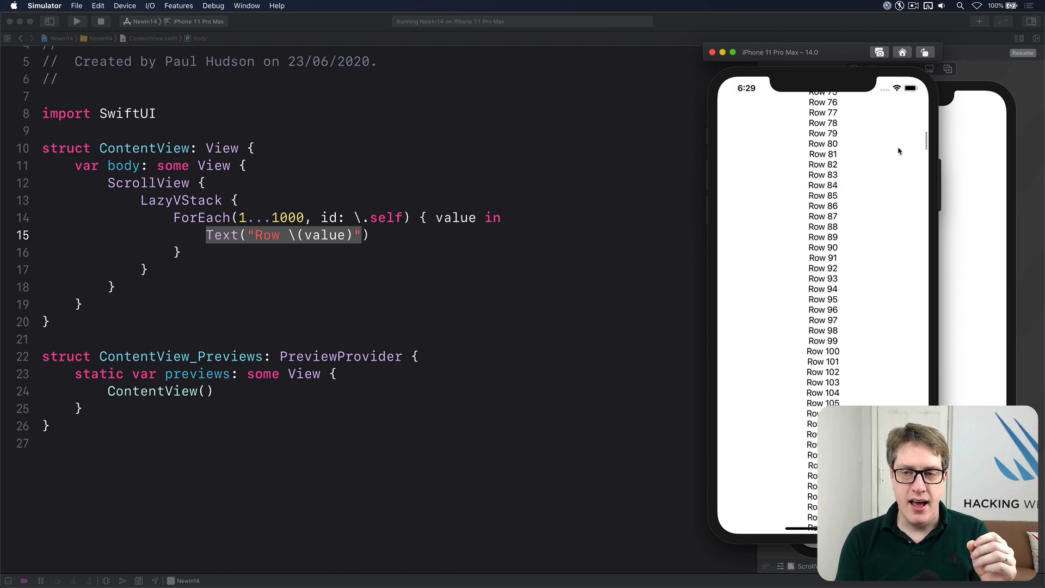
scroll("down", 3)
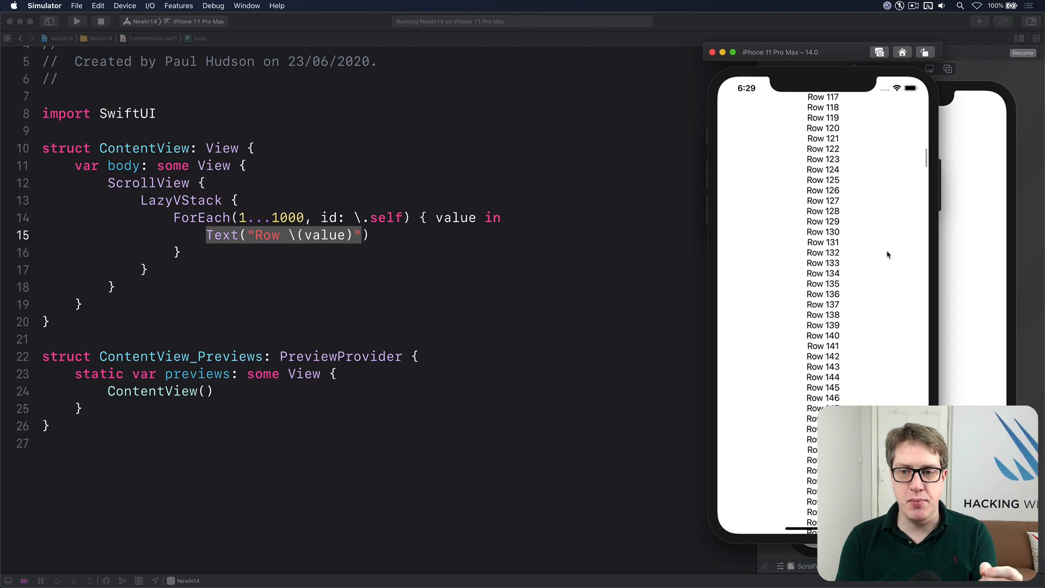
scroll("down", 3)
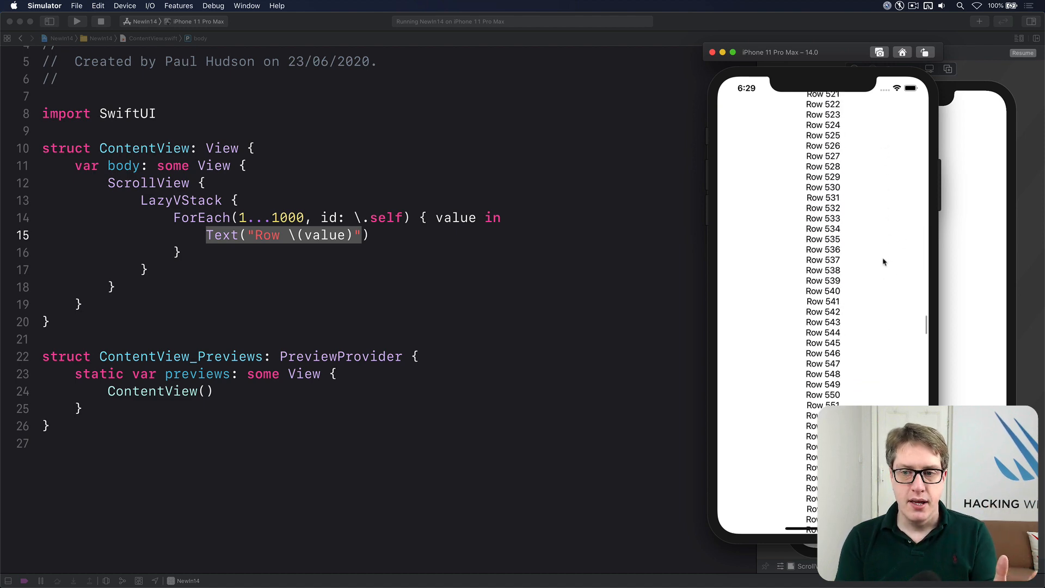
scroll("down", 3)
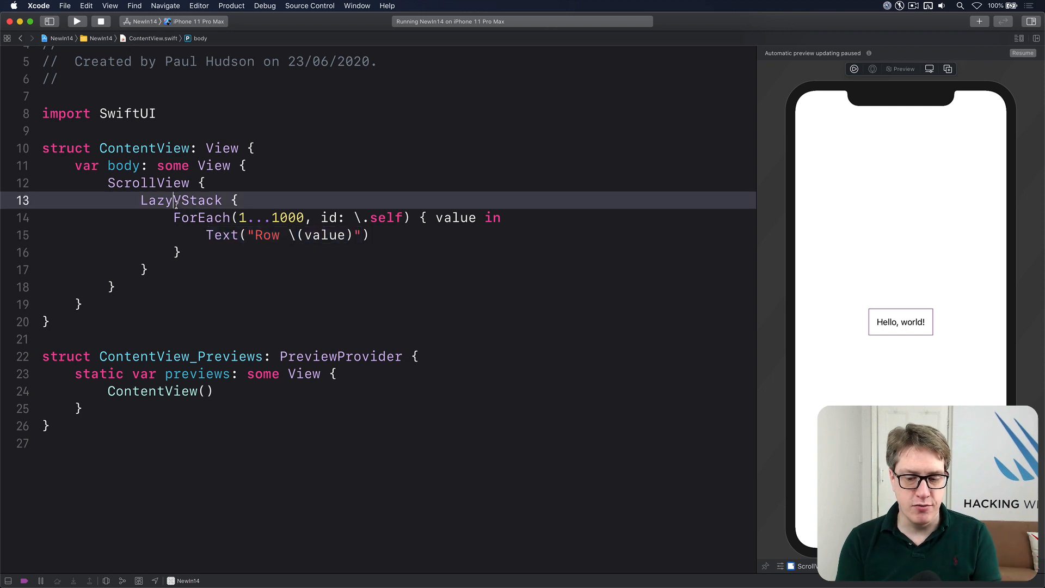
Step: Change LazyVStack to a plain VStack and rerun the app
type("VStack")
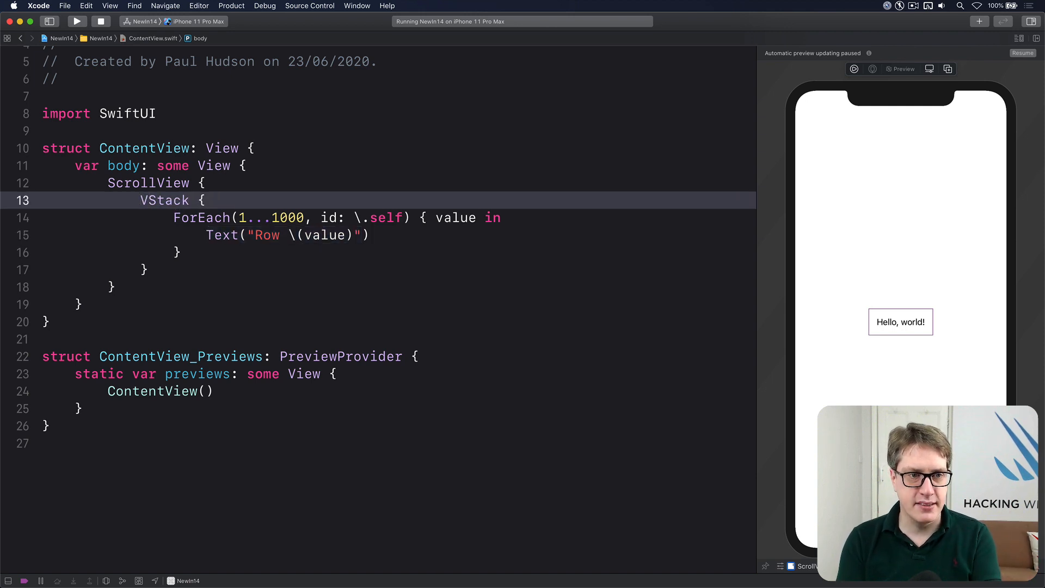
left_click(76, 21)
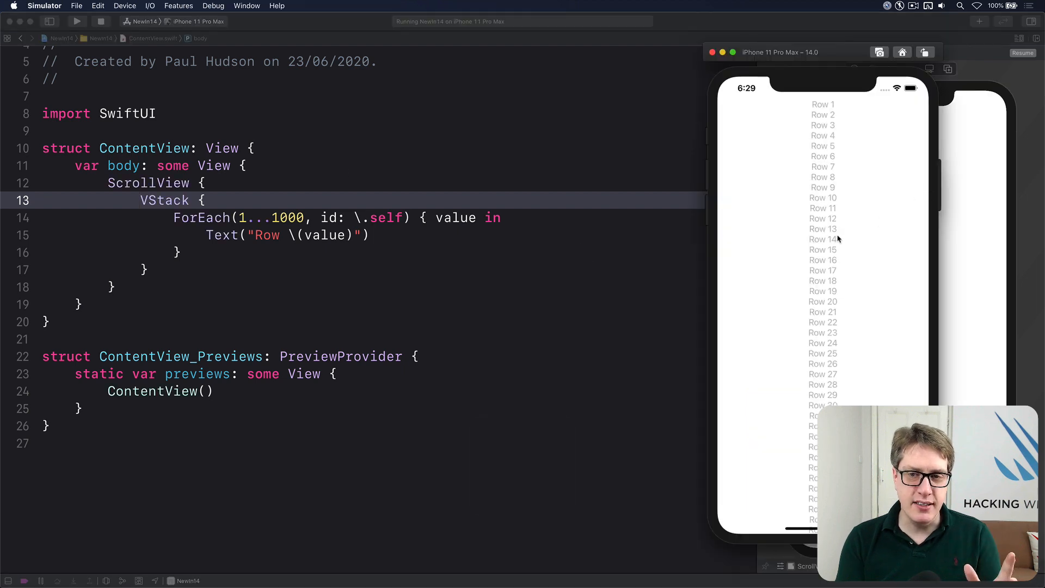
Step: Scroll down through the rows of the relaunched VStack-based list in the Simulator
scroll("down", 3)
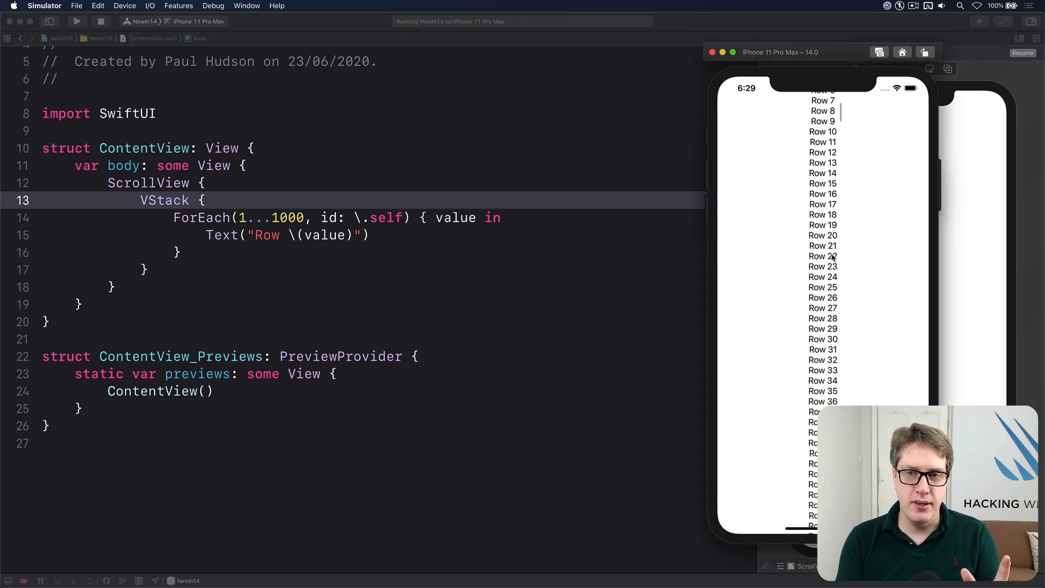
scroll("down", 3)
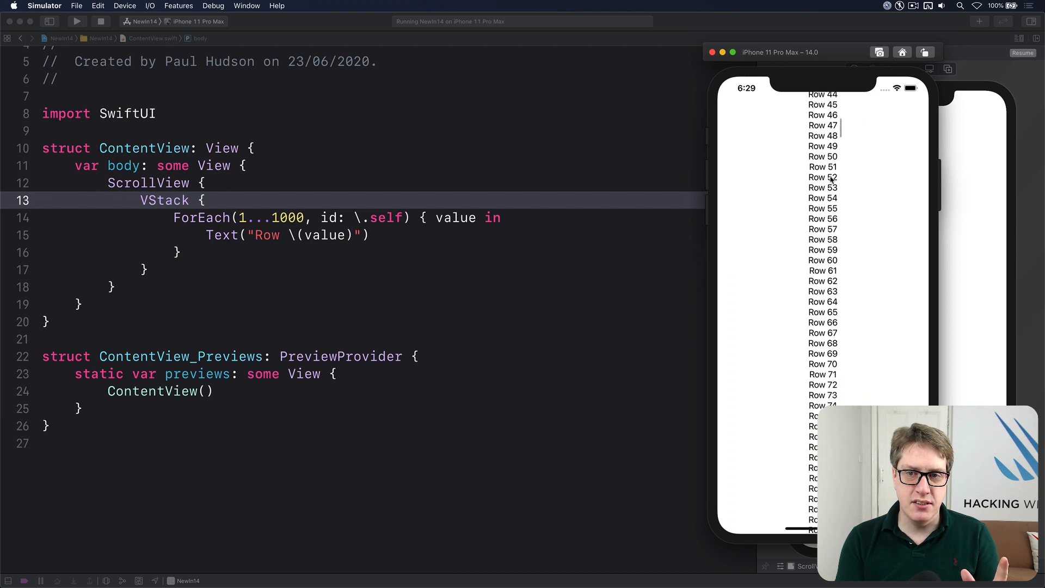
scroll("down", 3)
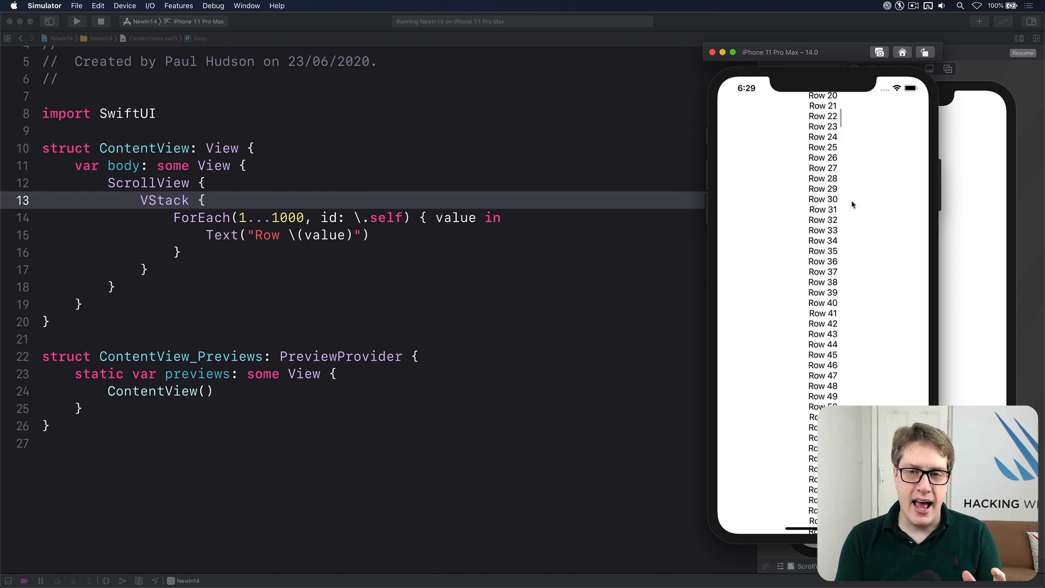
scroll("down", 3)
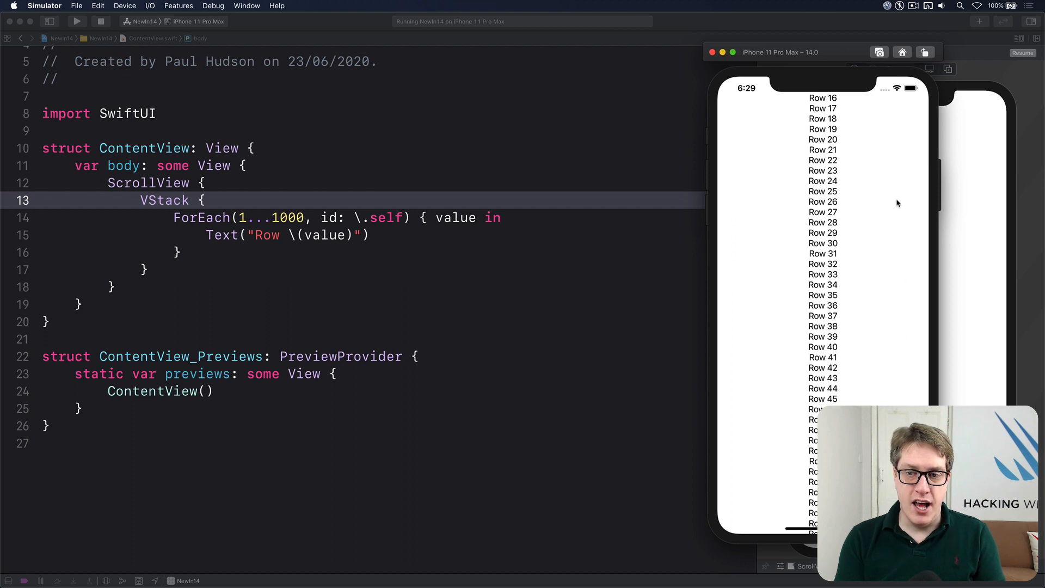
scroll("down", 3)
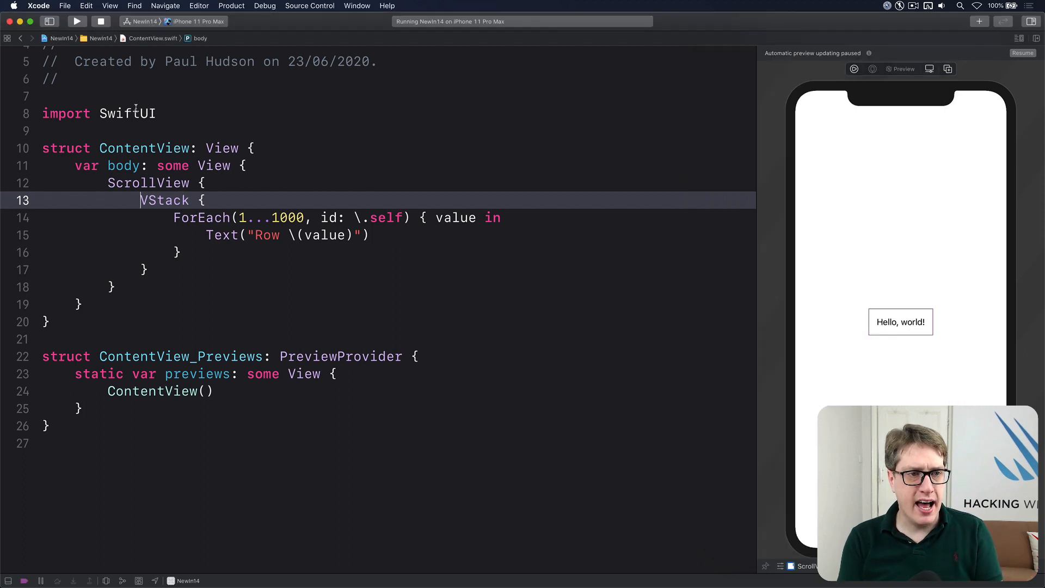
Step: Add a SampleRow struct with let id: Int and a body returning Text("Row \(id)")
key("return")
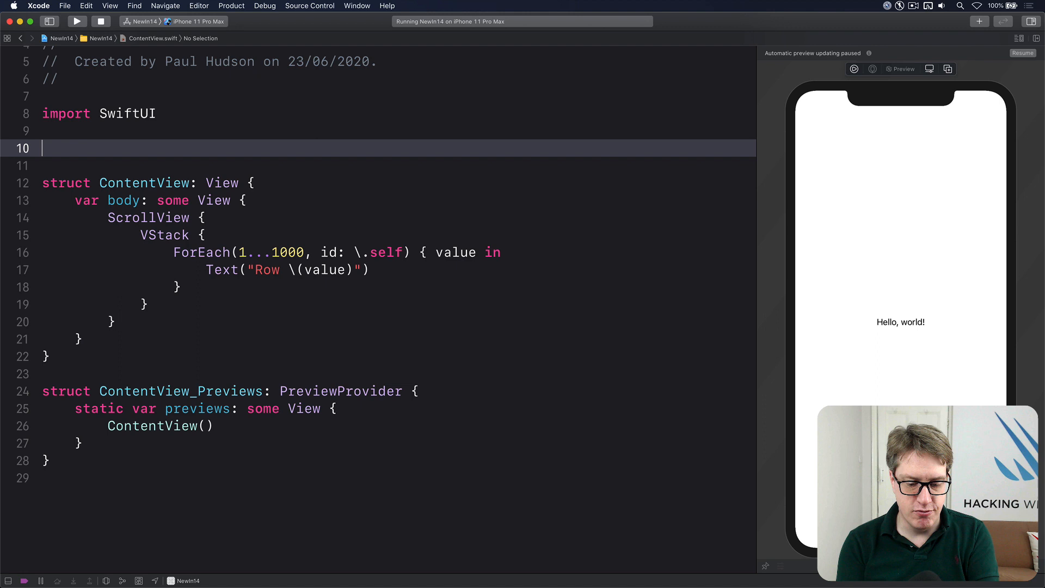
type("struct SampleRow: View {")
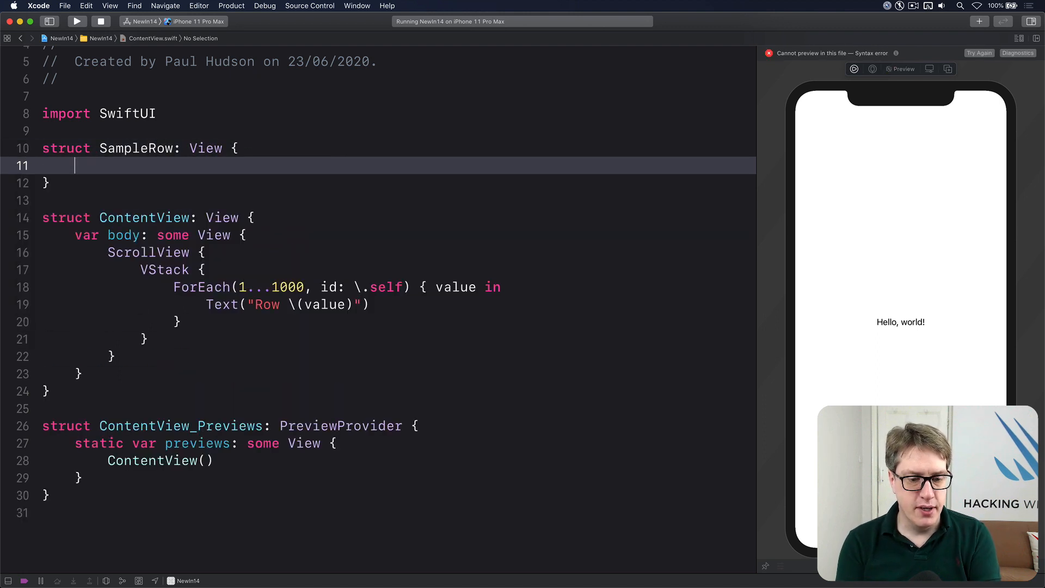
type("let id: Int")
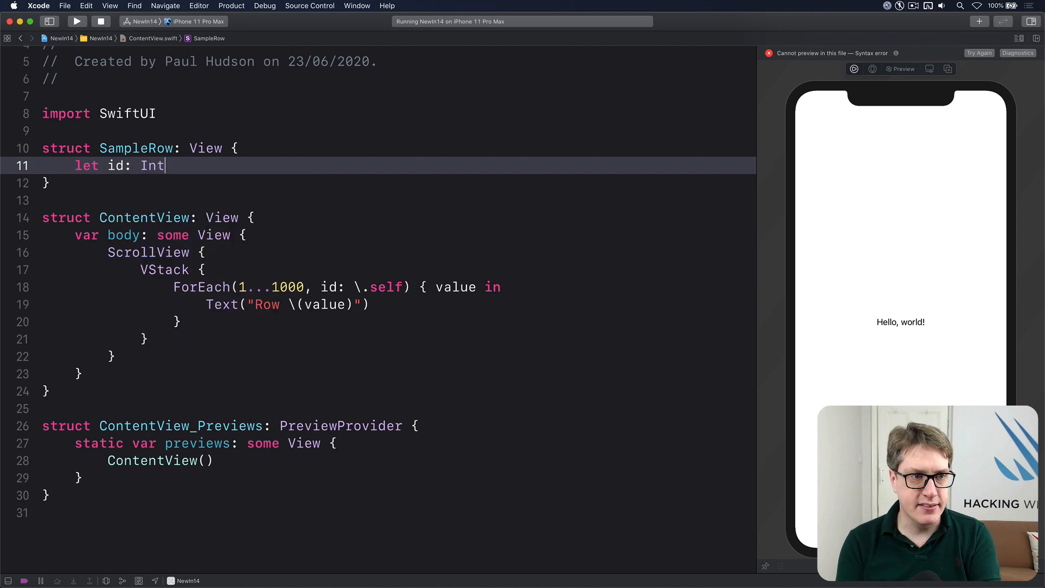
type("var body: so")
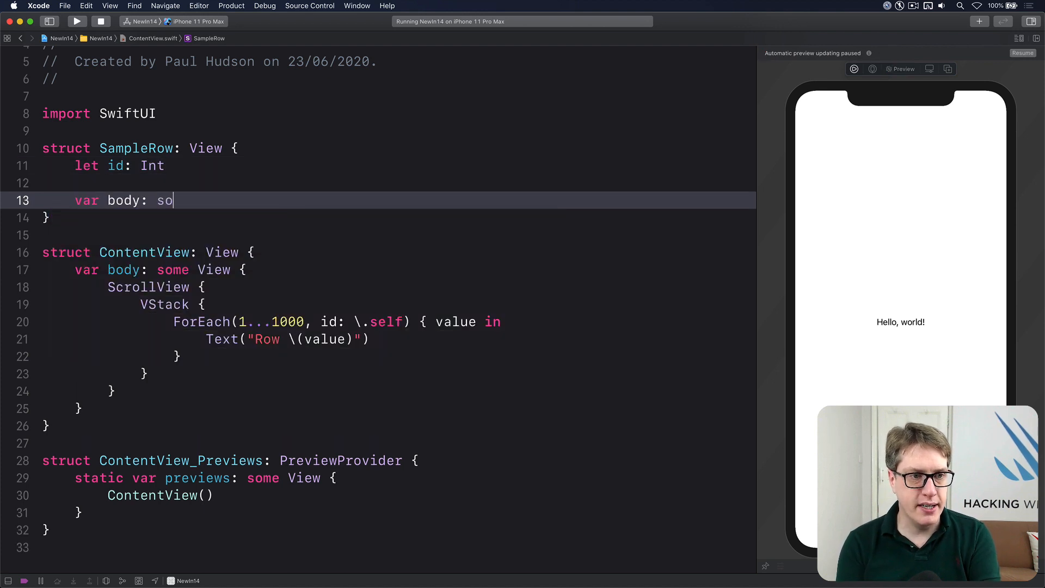
type("me View {")
type("Text(\"Row \\")
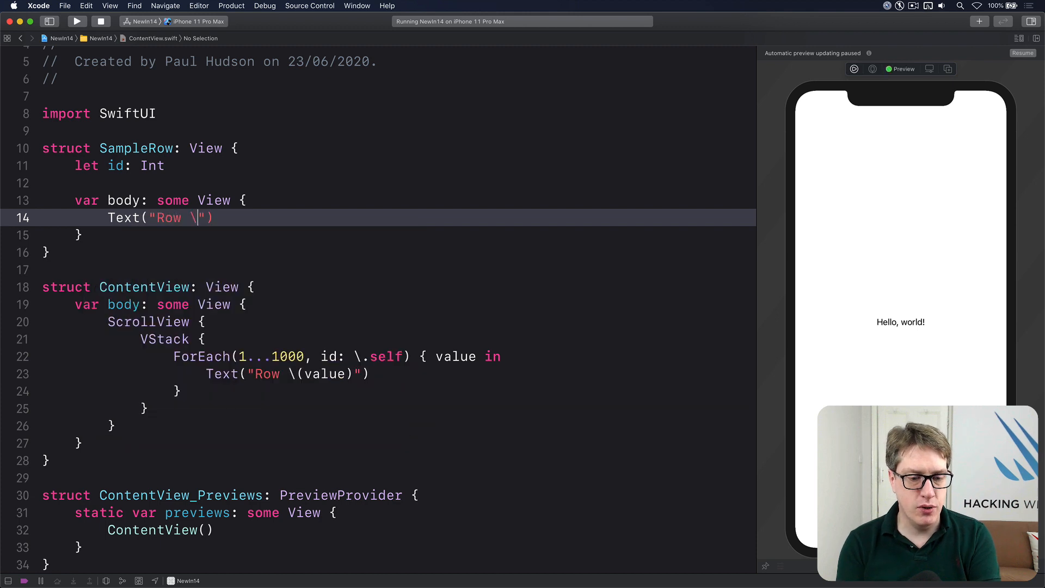
type("(id)")
type("print(\"")
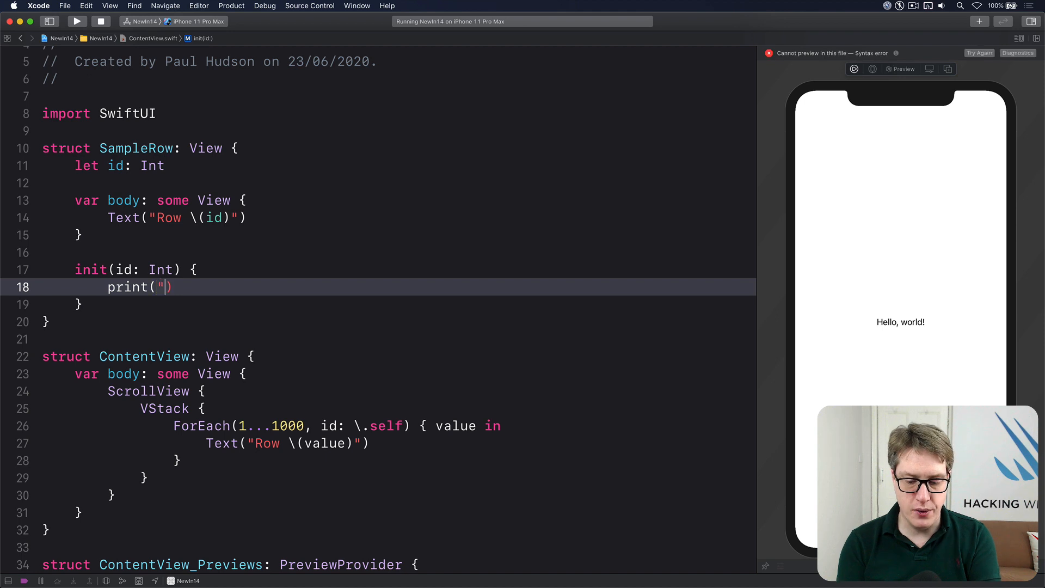
Step: Give SampleRow an init that prints "Loading row \(id)" and sets self.id = id
type("Loading row \\(")
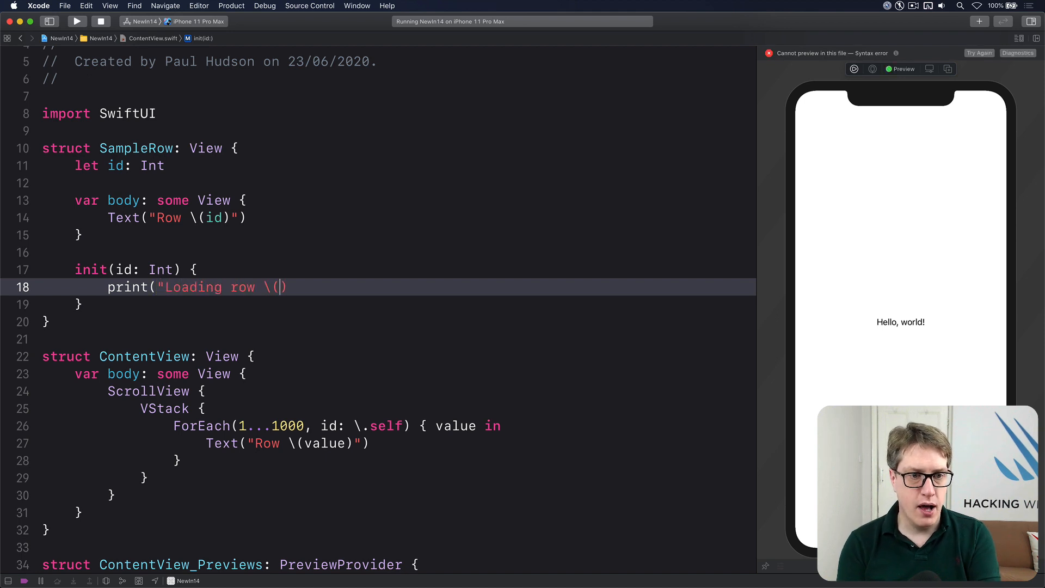
type("id")
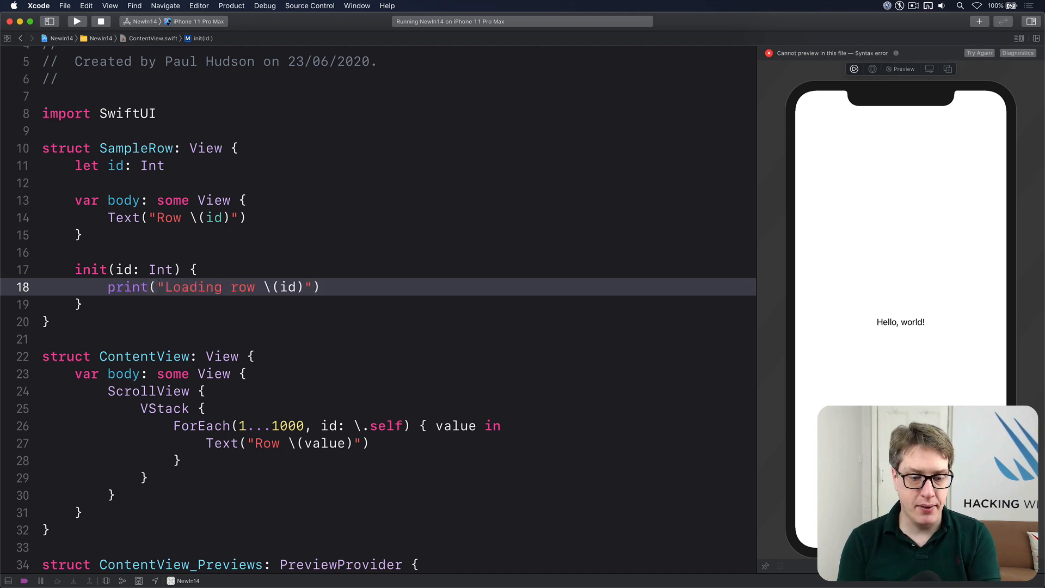
type("self =")
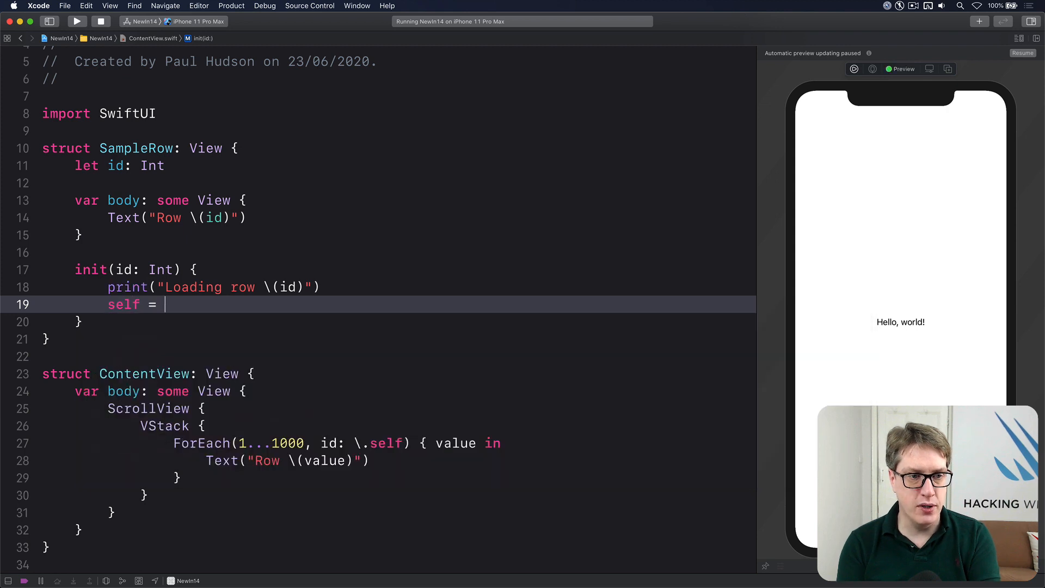
type(".id = id")
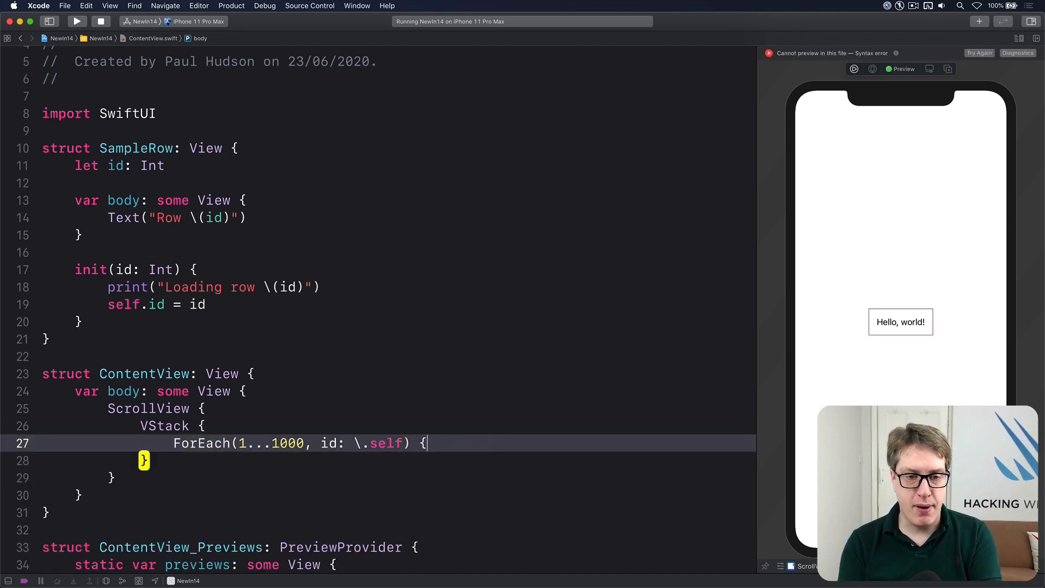
Step: Change the ForEach to use content: SampleRow.init to build its rows
type(", content:")
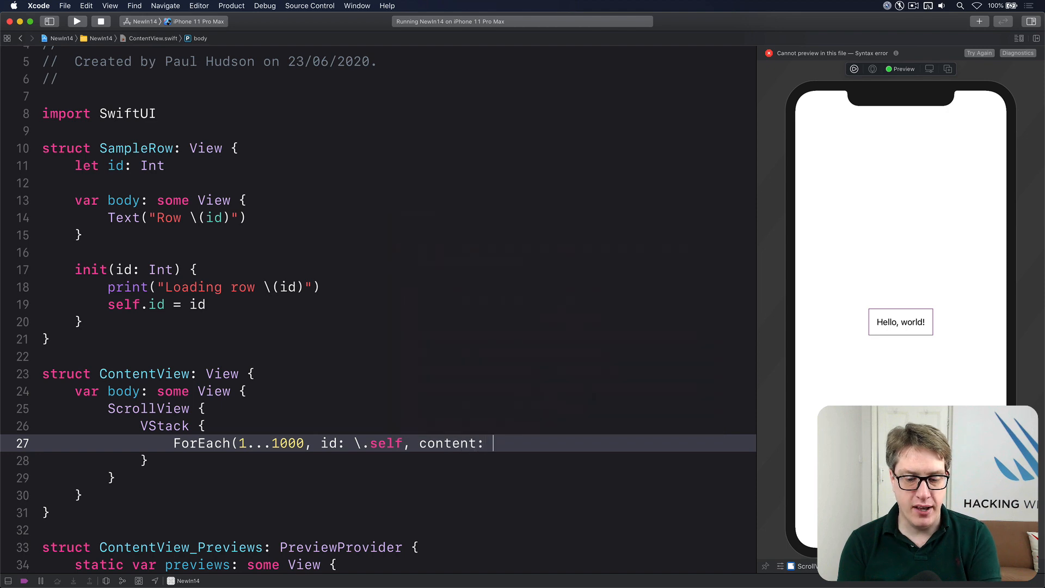
type("SampleRow.ini")
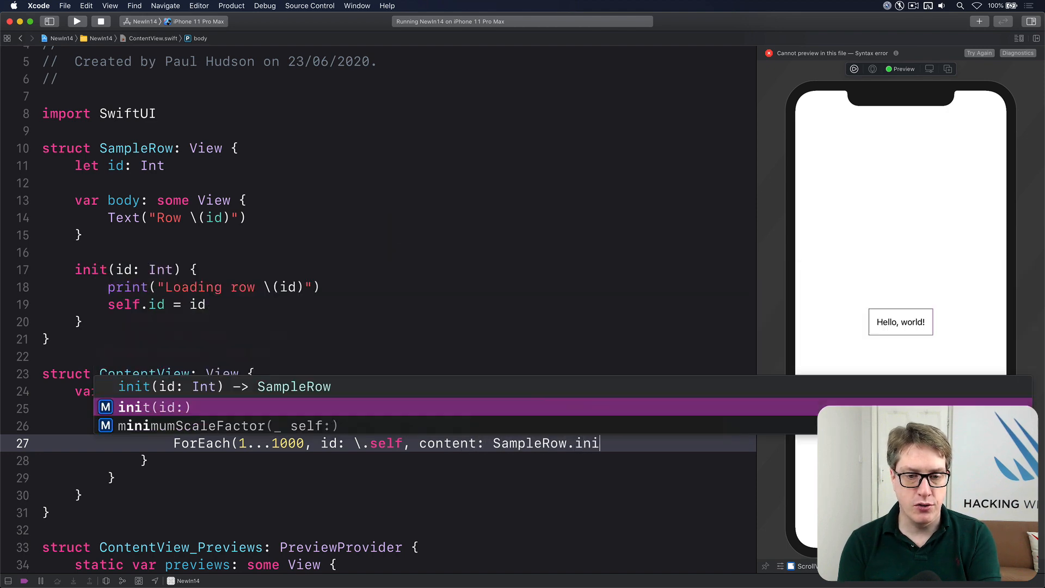
key("Return")
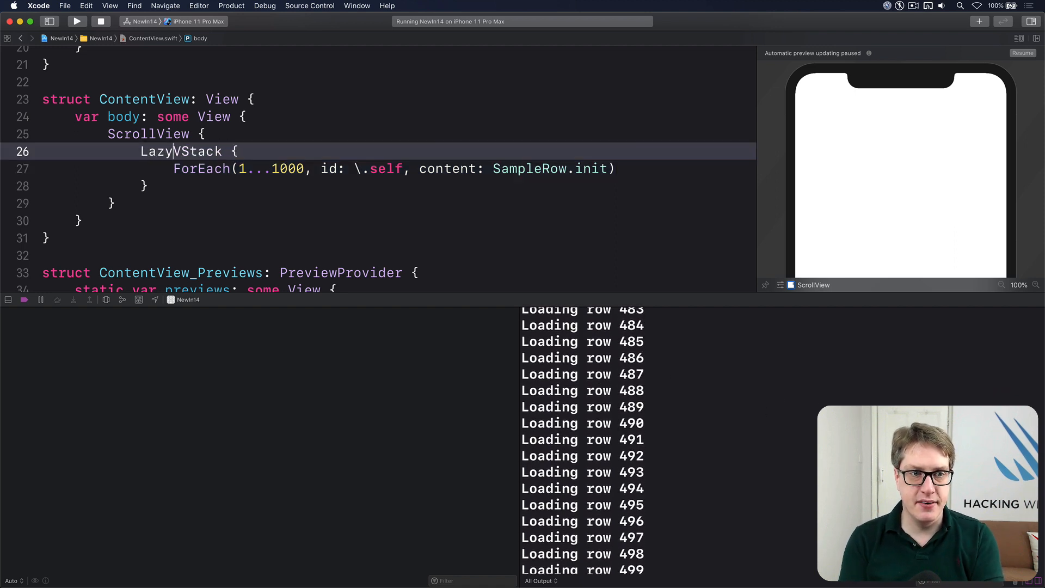
Step: Run the updated LazyVStack app again so it relaunches in the Simulator
left_click(76, 21)
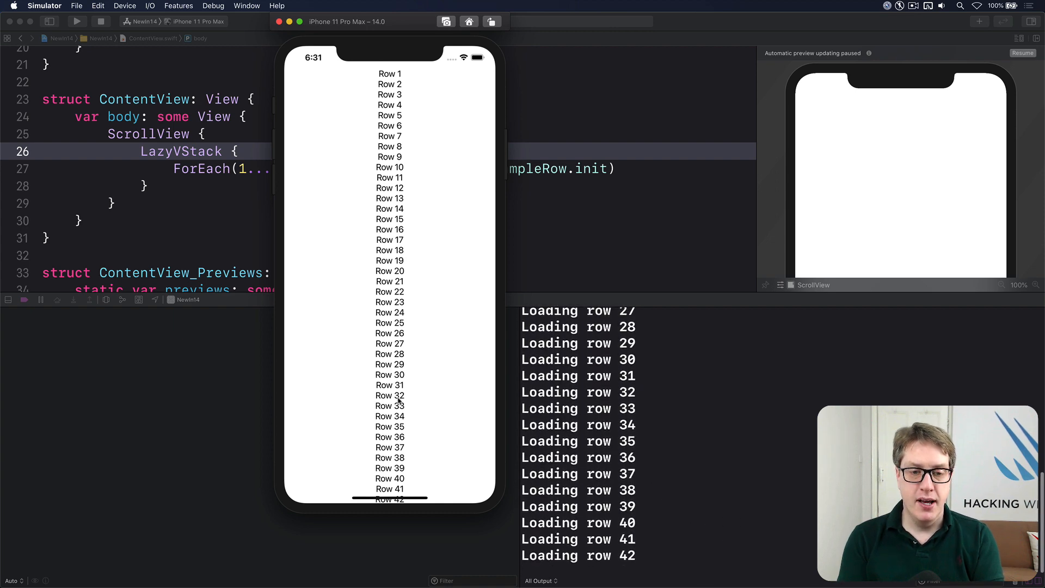
Step: Scroll the list down to Row 1,000 and back up to about Row 470 while the console logs rows loading
scroll("down", 3)
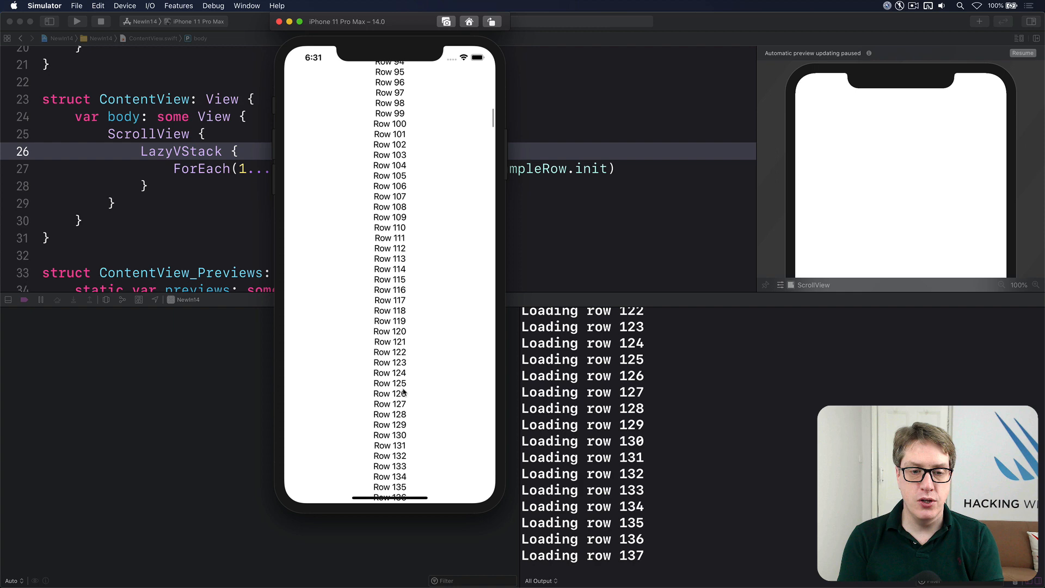
scroll("down", 3)
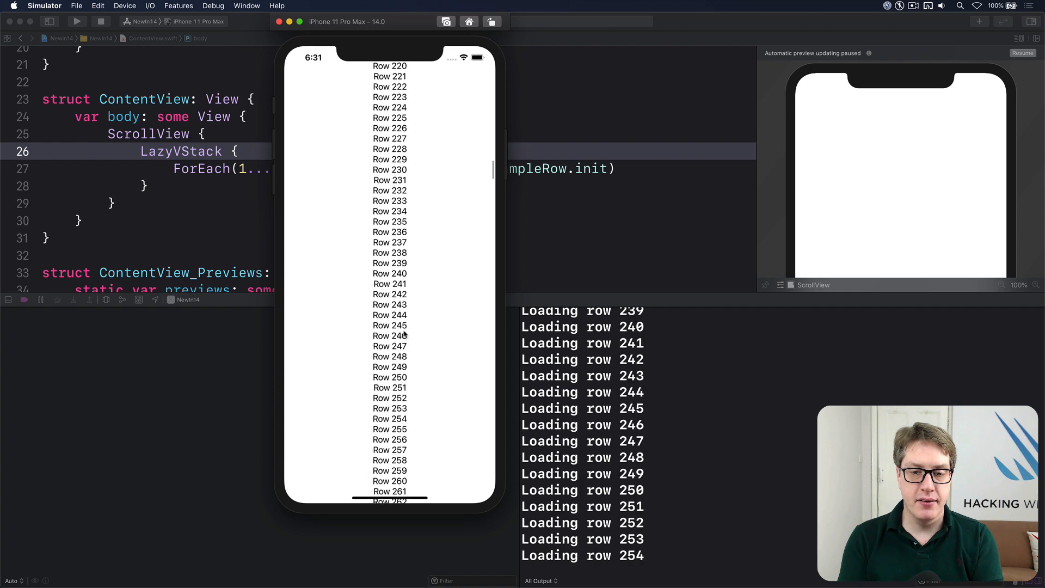
scroll("down", 3)
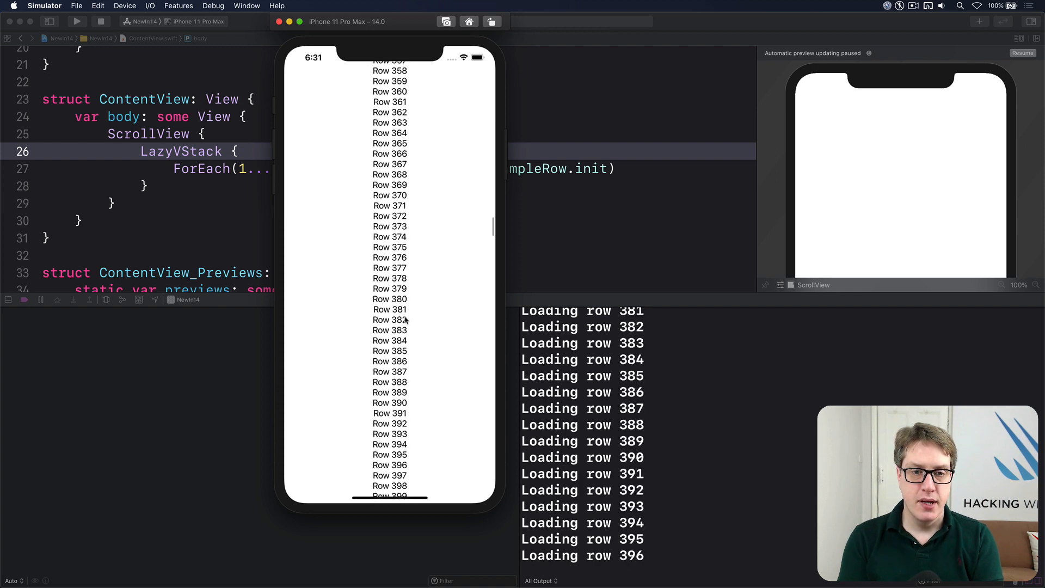
scroll("down", 3)
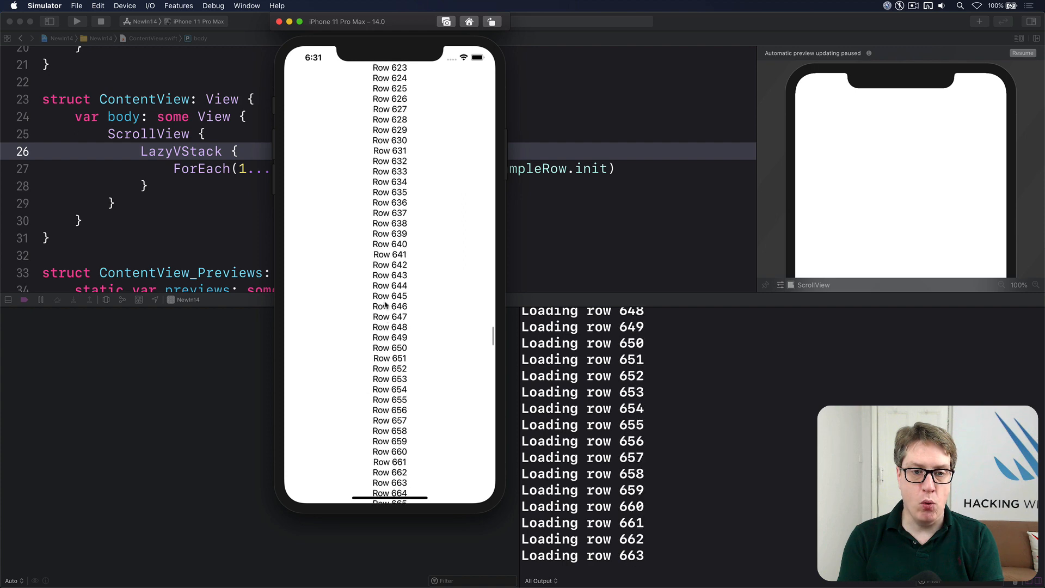
scroll("down", 3)
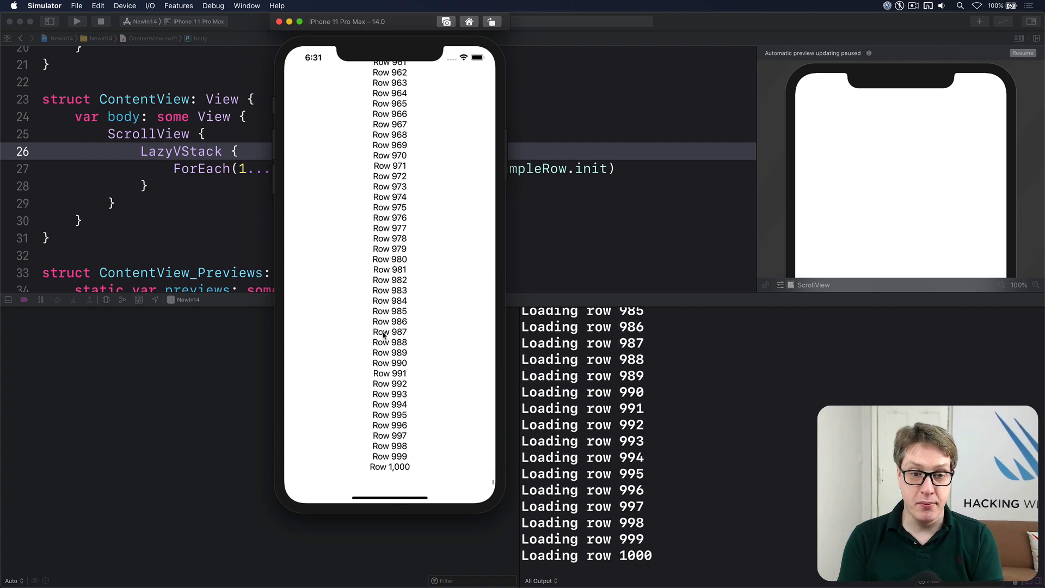
scroll("up", 3)
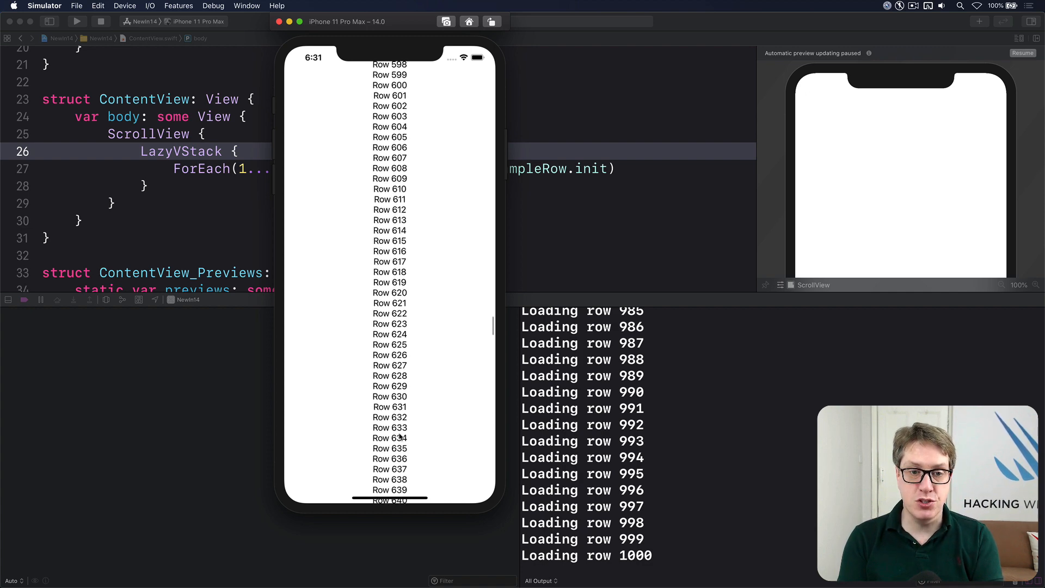
scroll("up", 3)
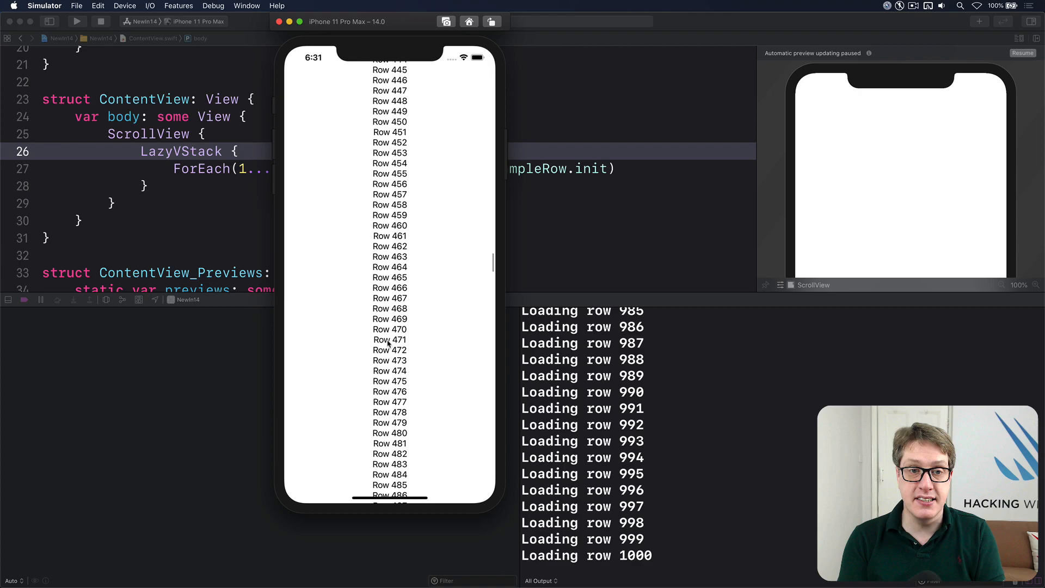